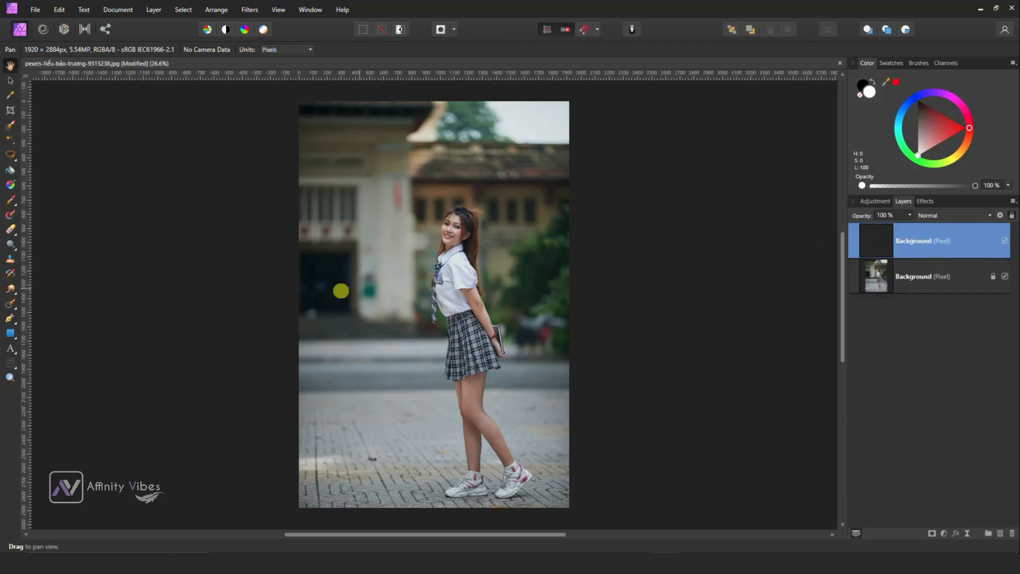
Step: Open the selection tools flyout to reveal the Freehand Selection Tool
{"action": "left_click", "coordinate": [11, 156]}
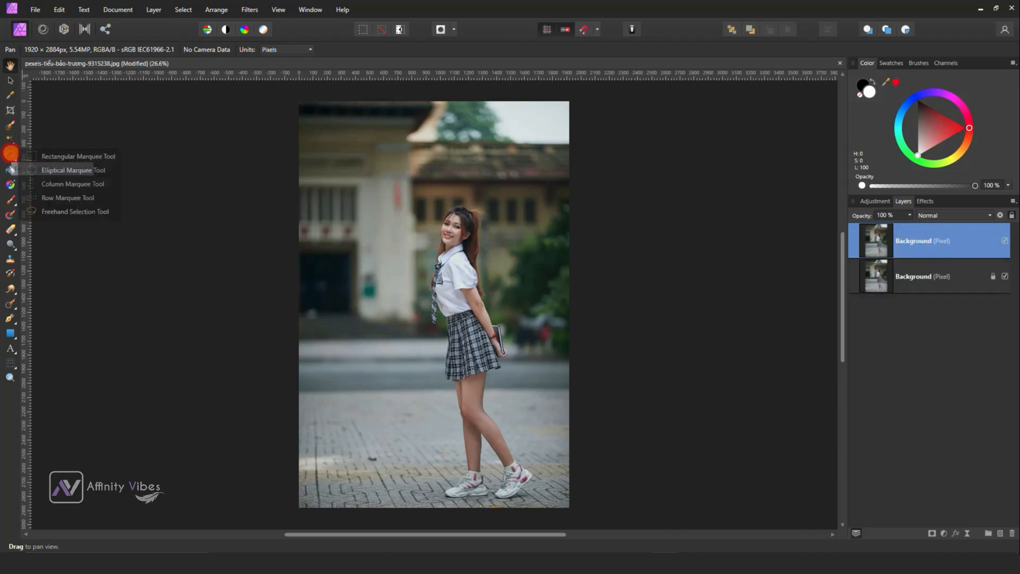
{"action": "mouse_move", "coordinate": [75, 211]}
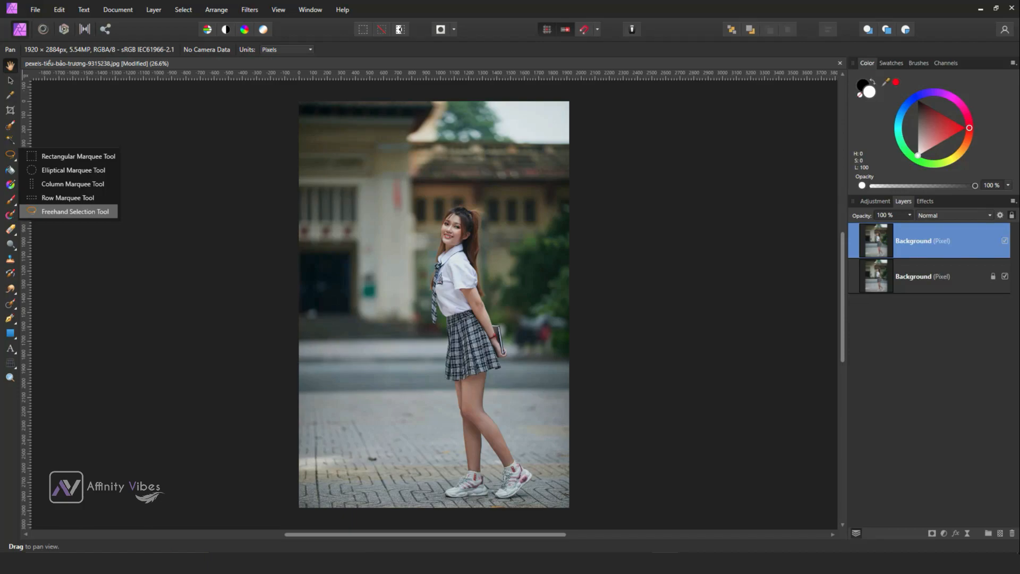
Step: Trace a closed freehand selection around the girl from head to feet
{"action": "left_click", "coordinate": [75, 212]}
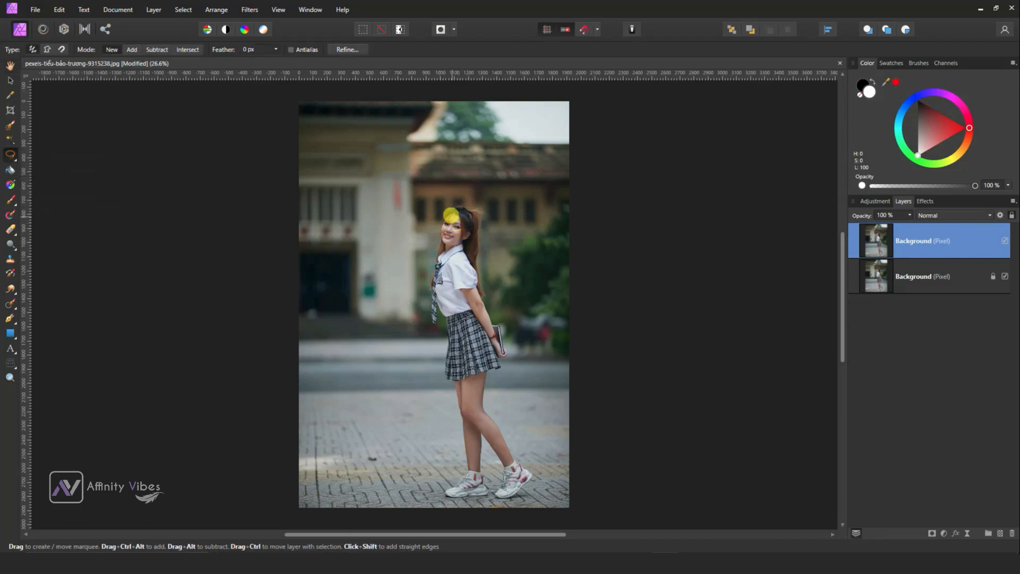
{"action": "left_click_drag", "start_coordinate": [452, 215], "coordinate": [485, 258]}
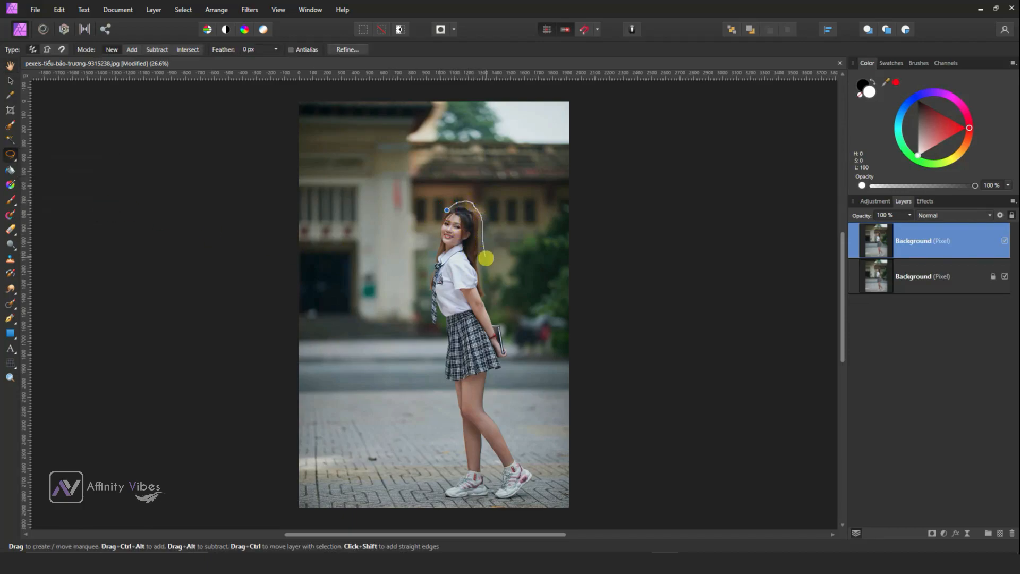
{"action": "left_click_drag", "start_coordinate": [486, 258], "coordinate": [496, 397]}
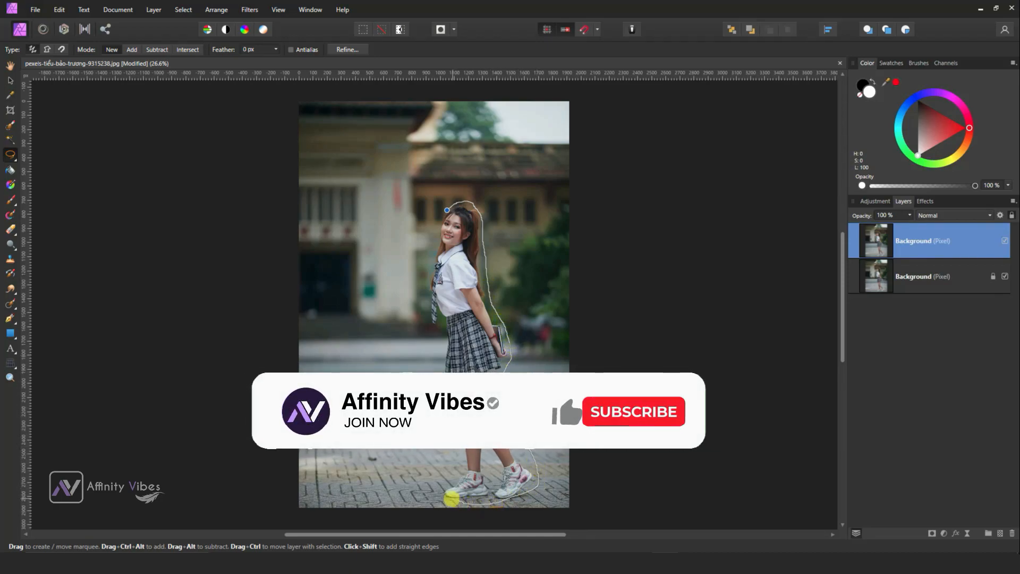
{"action": "left_click", "coordinate": [632, 411]}
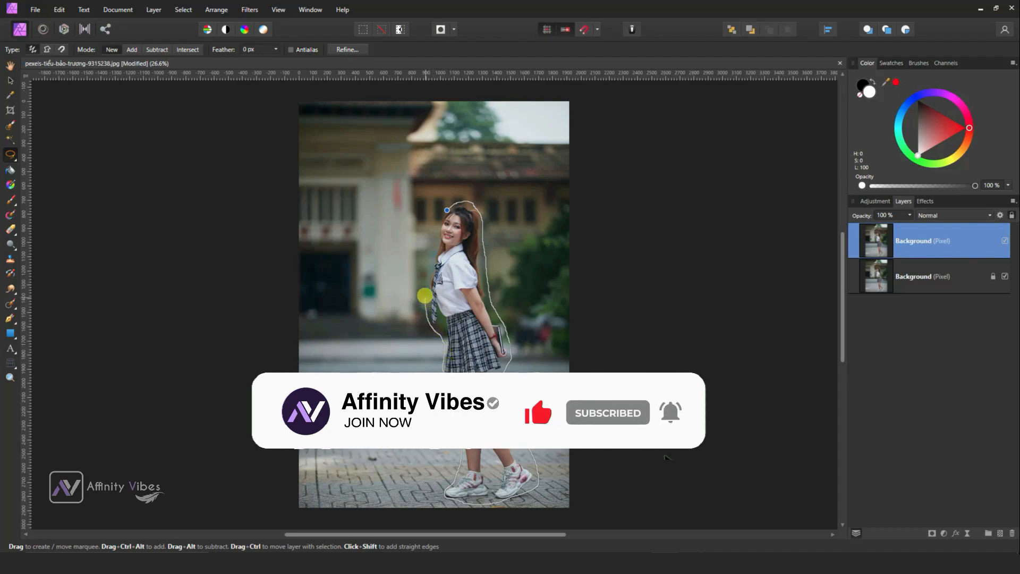
{"action": "left_click_drag", "start_coordinate": [423, 296], "coordinate": [446, 211]}
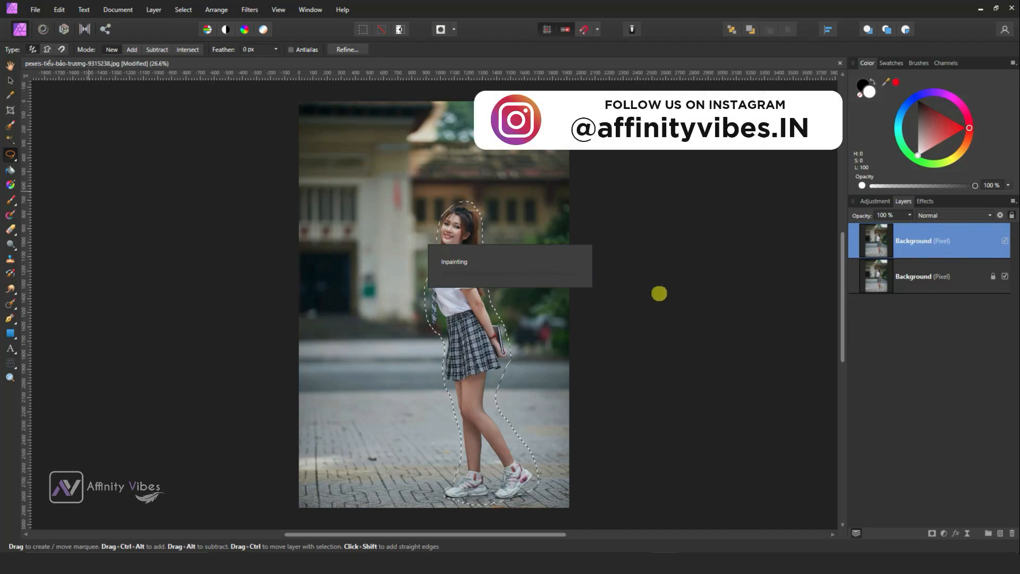
Step: Deselect after the inpaint fill has erased the girl
{"action": "left_click", "coordinate": [453, 261]}
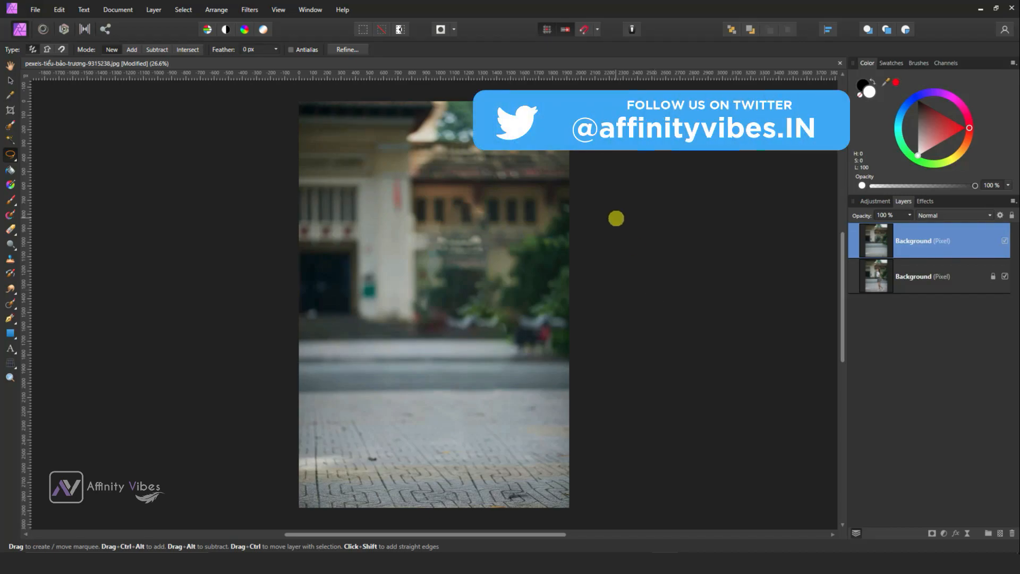
Step: Choose the Inpainting Brush Tool from the retouch brushes flyout
{"action": "left_click", "coordinate": [11, 304]}
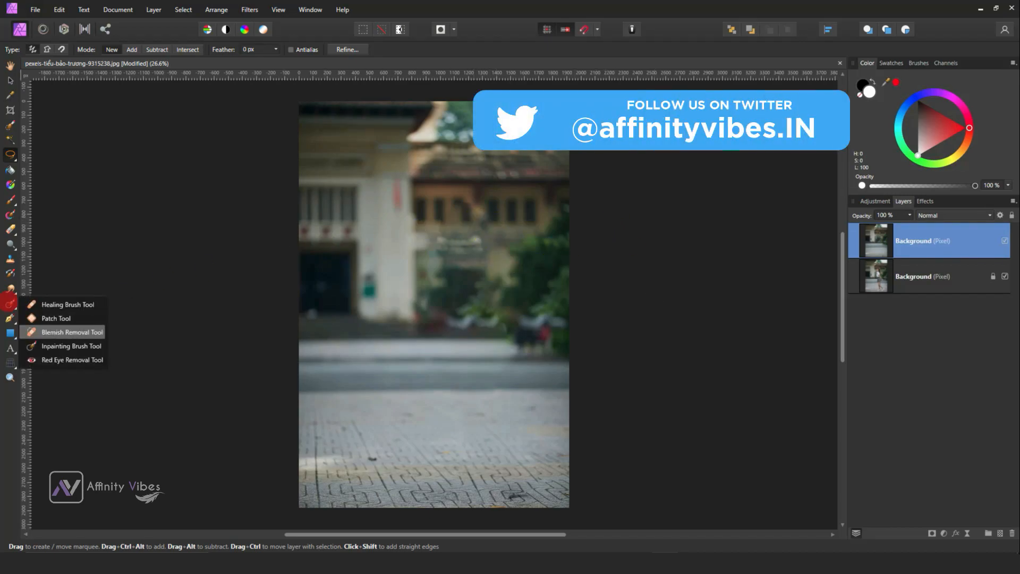
{"action": "left_click", "coordinate": [71, 345]}
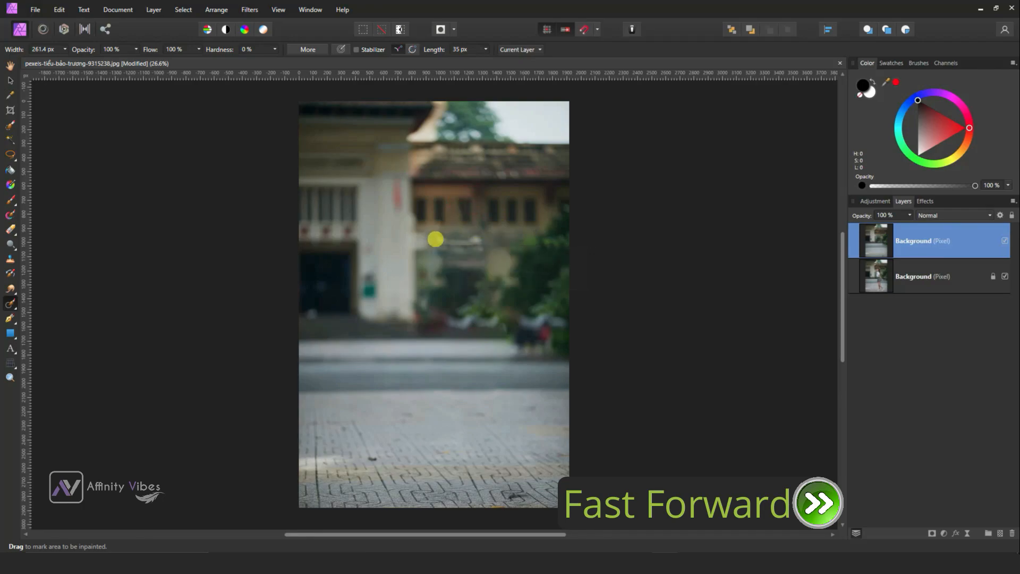
{"action": "mouse_move", "coordinate": [689, 369]}
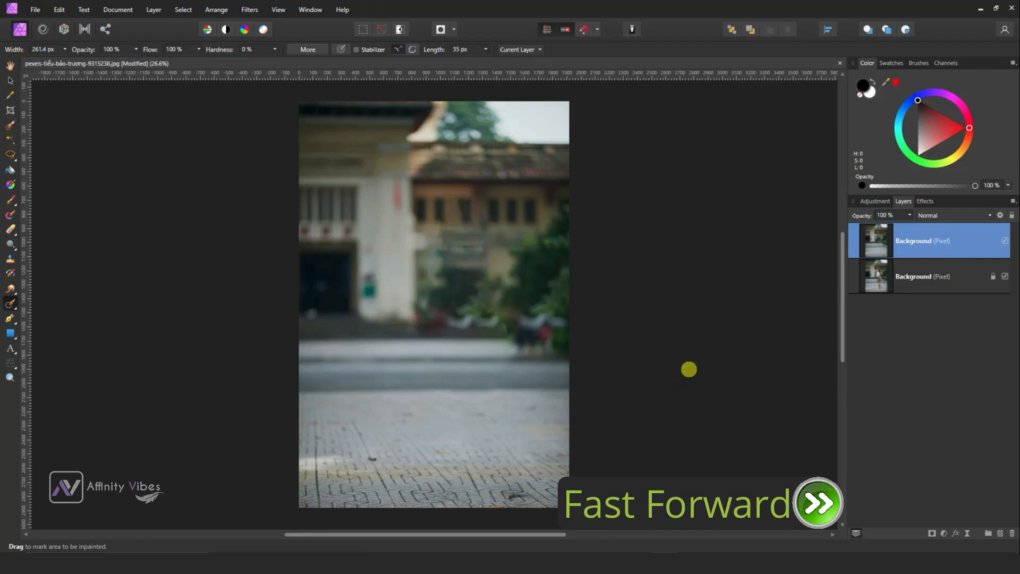